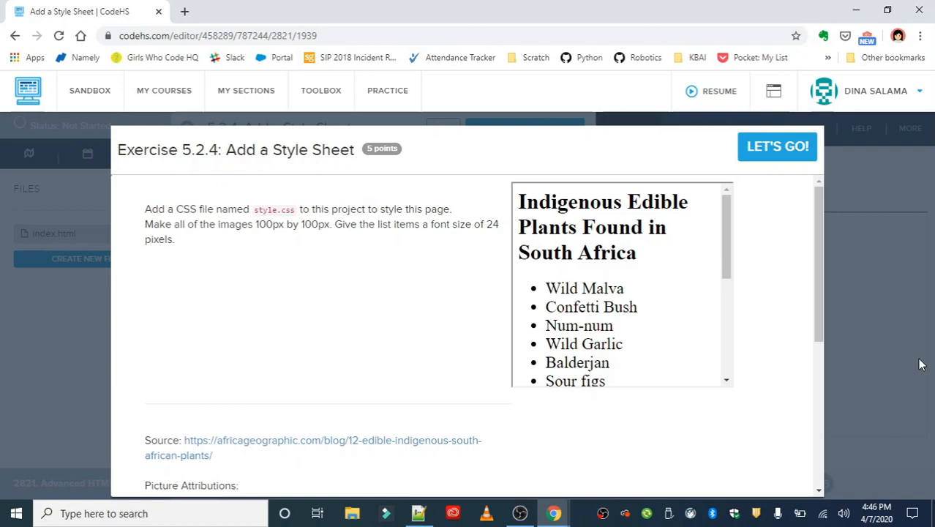
mouse_move(379, 240)
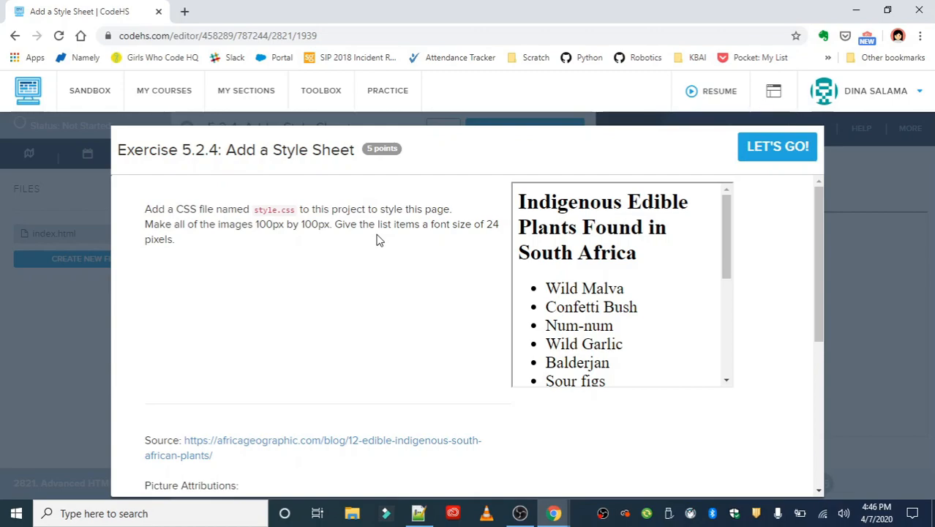
mouse_move(356, 204)
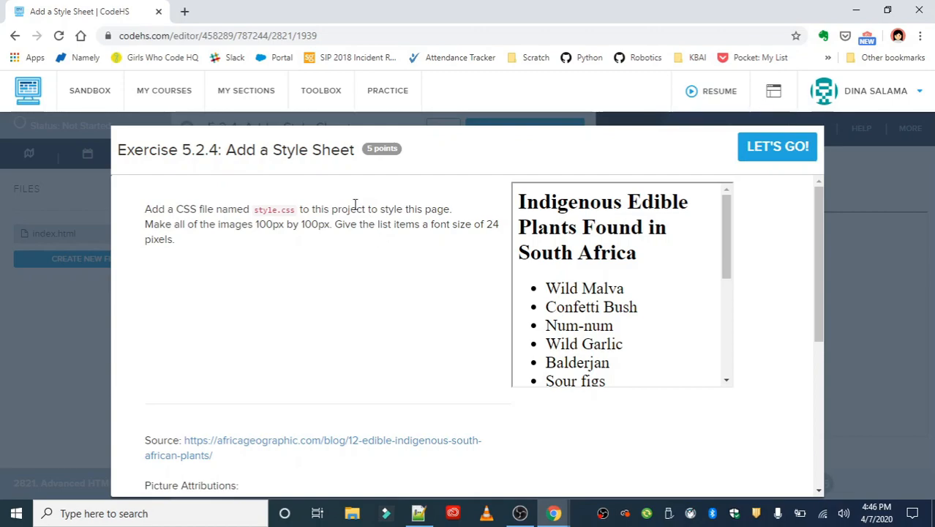
mouse_move(336, 248)
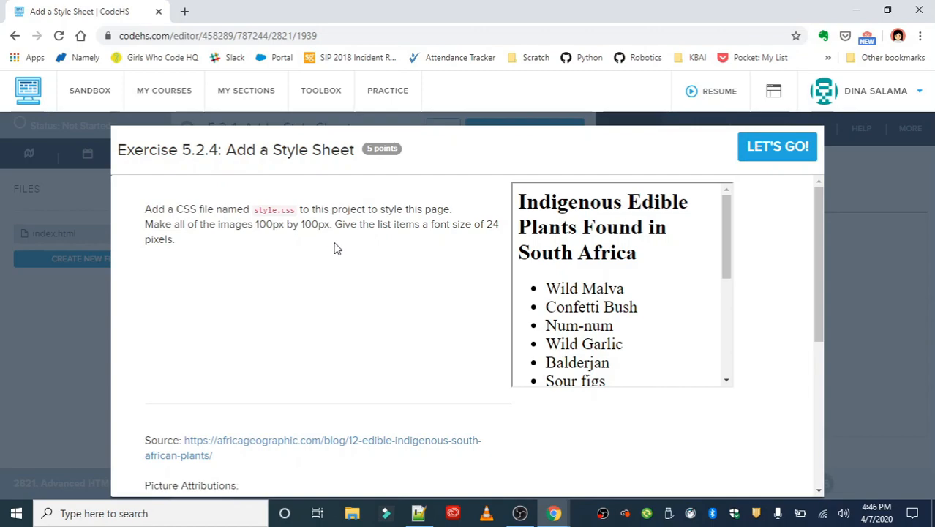
mouse_move(400, 247)
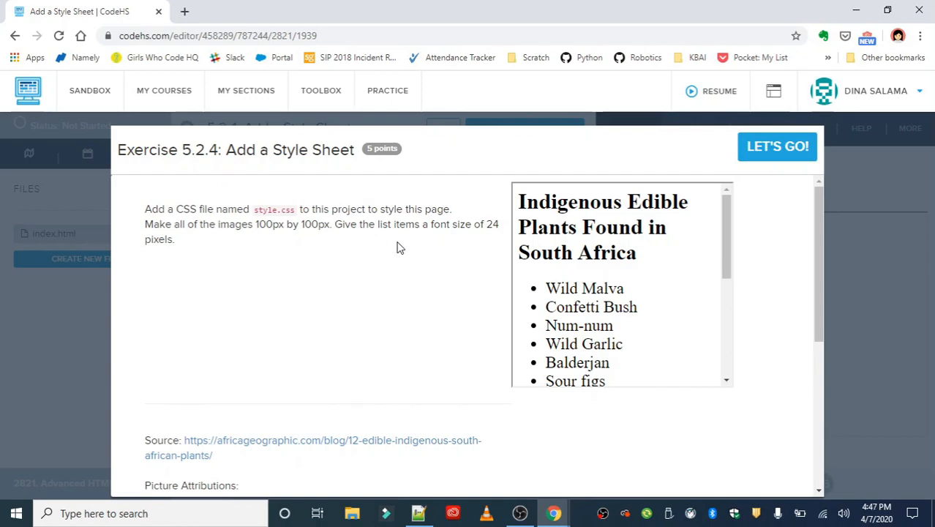
Review the Add a Style Sheet overview preview, then dismiss it to reach the editor.
scroll(down, 3)
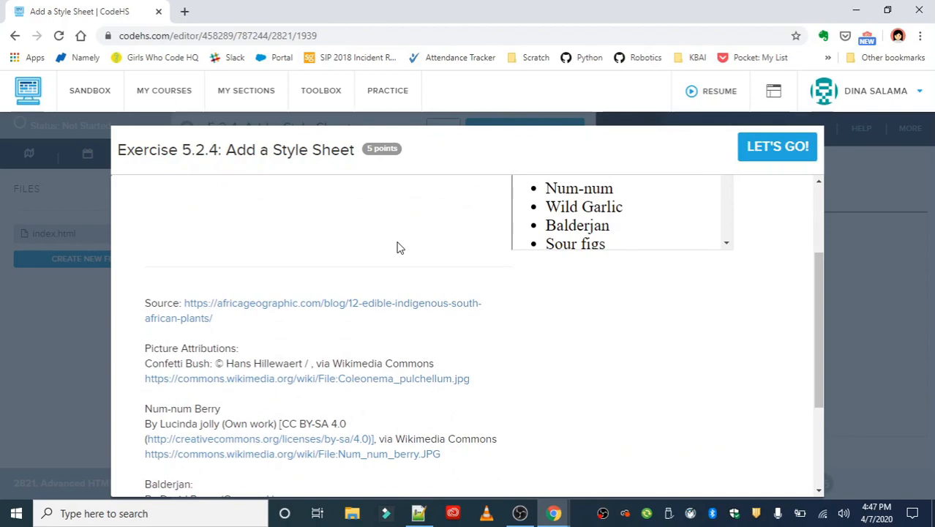
scroll(up, 3)
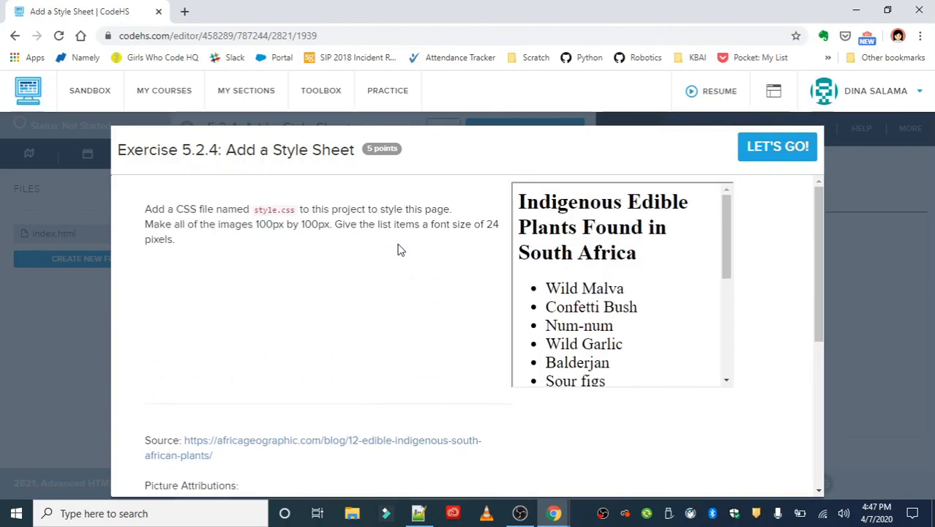
scroll(down, 3)
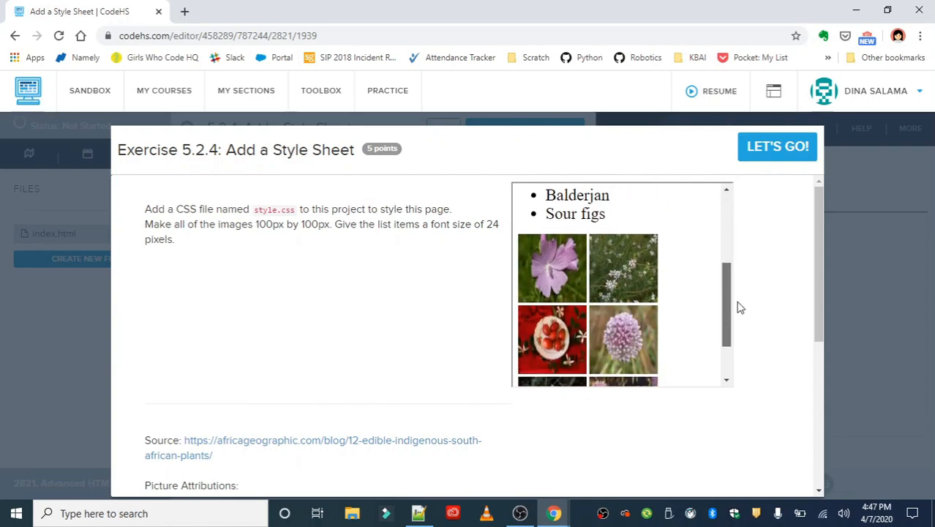
scroll(up, 3)
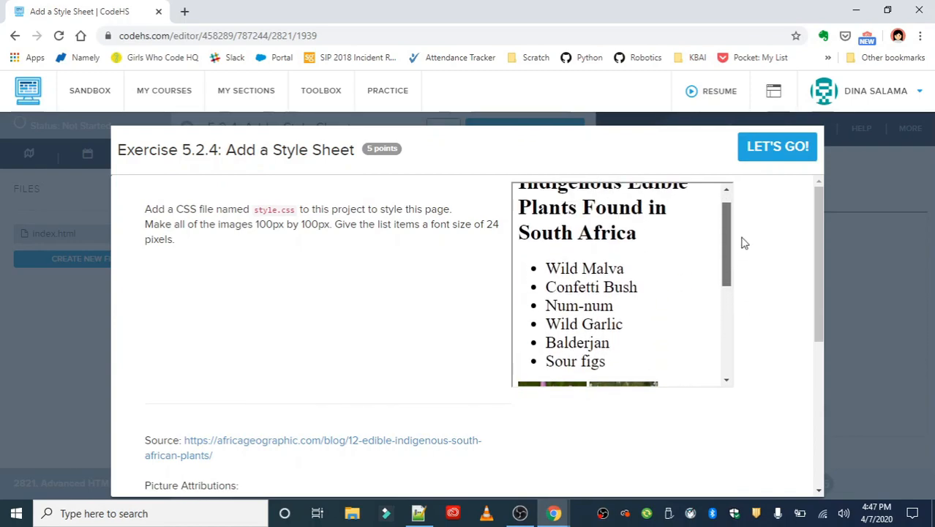
scroll(down, 3)
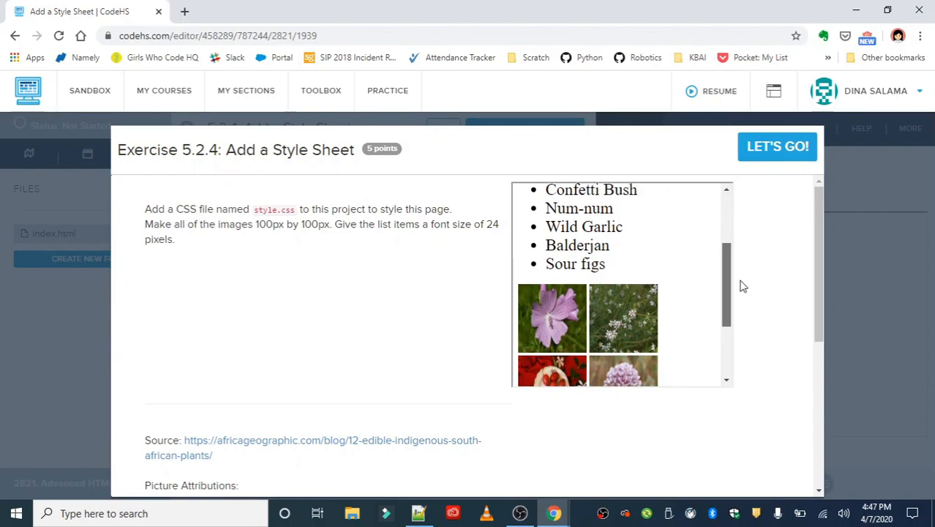
click(777, 146)
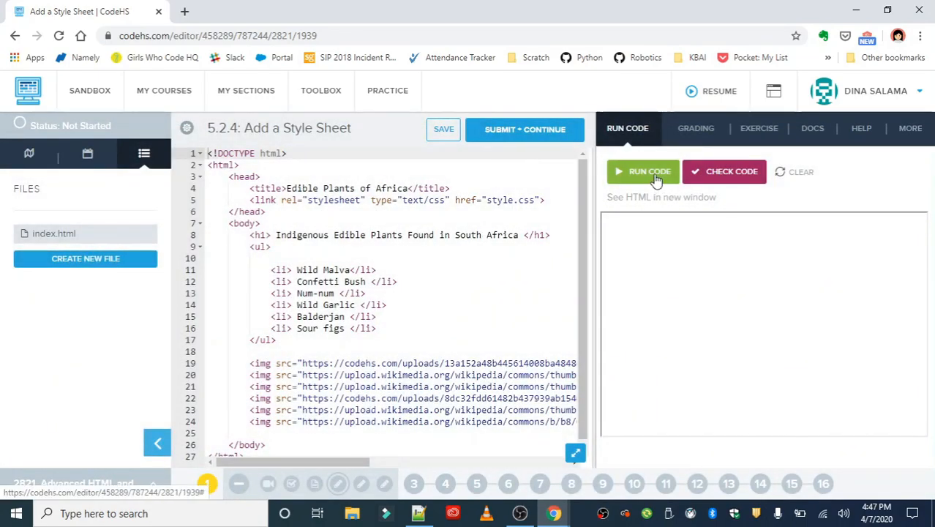
Run the unstyled page and scroll down to the heading, plant list and full-width photos.
click(642, 171)
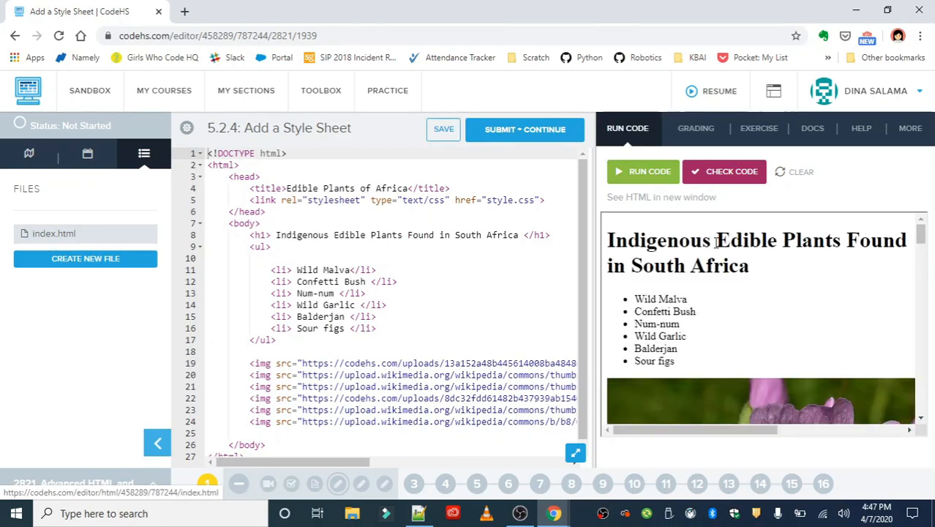
scroll(down, 3)
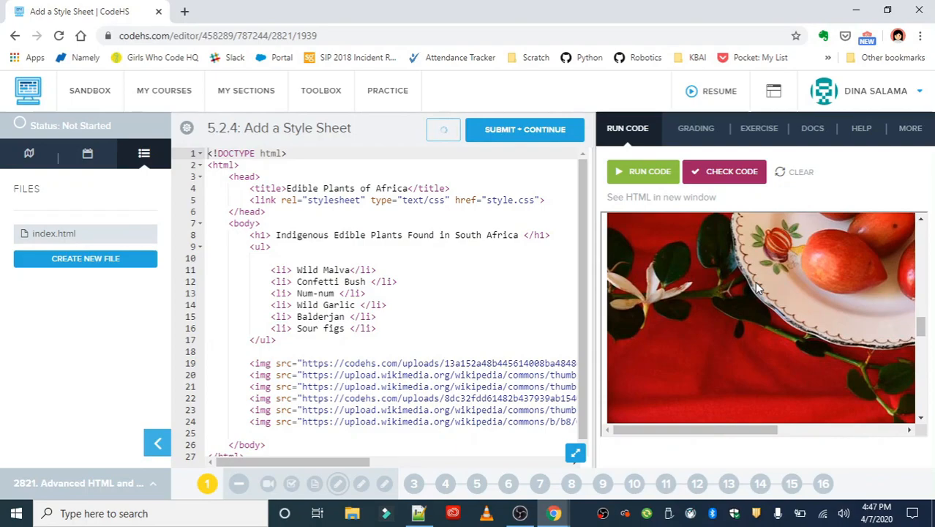
scroll(down, 3)
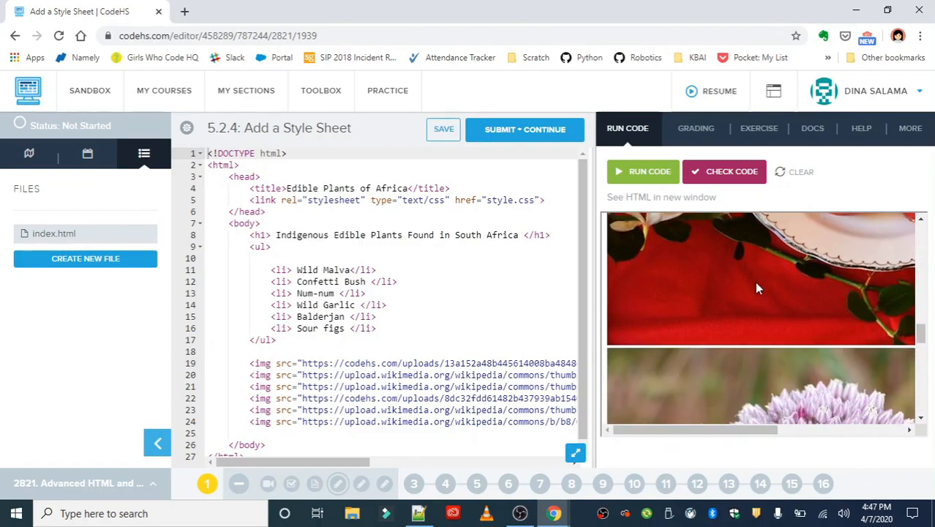
scroll(down, 3)
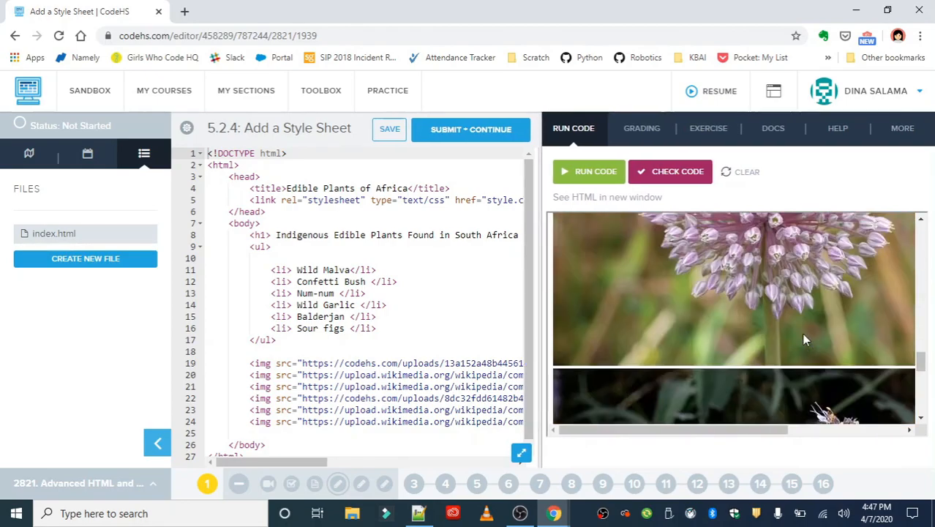
scroll(down, 3)
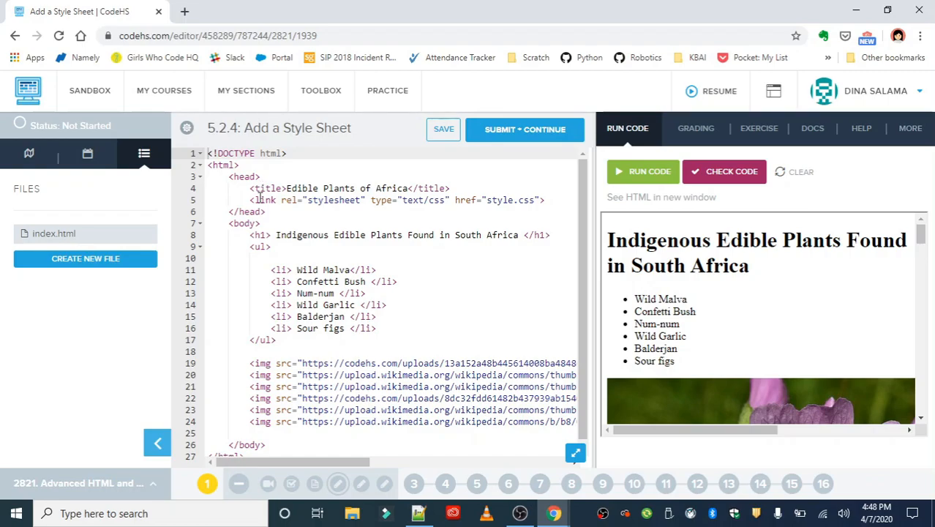
click(444, 129)
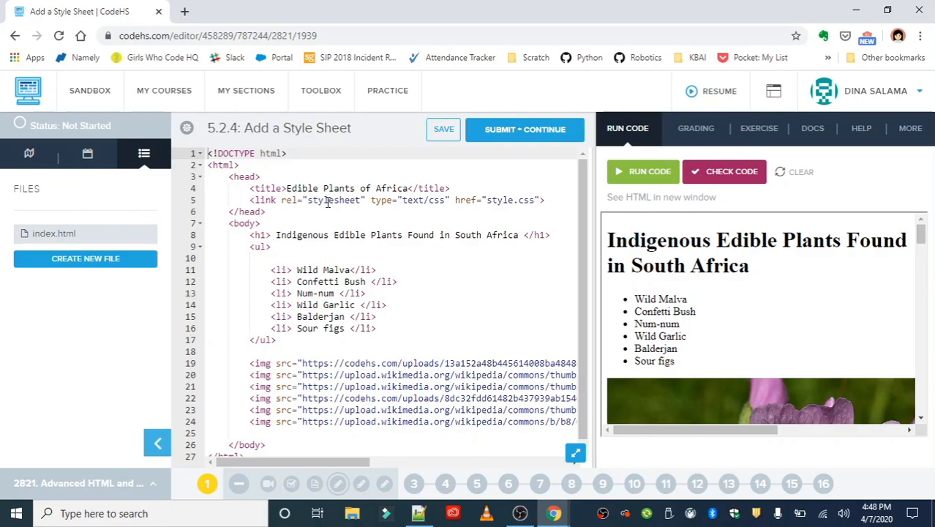
mouse_move(456, 214)
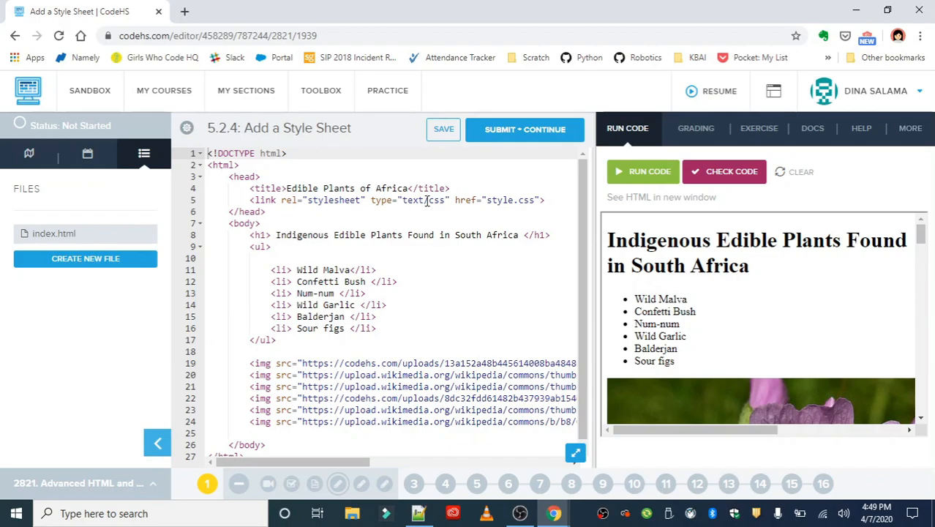
mouse_move(421, 199)
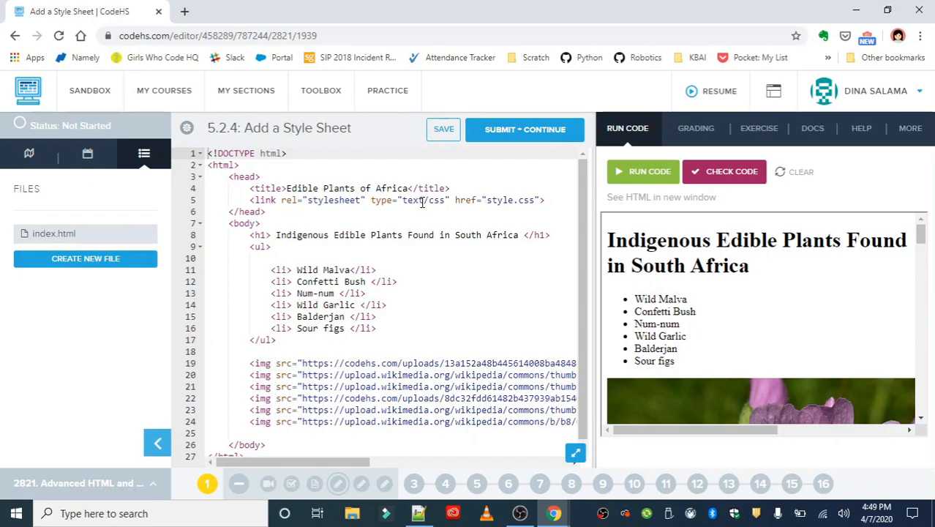
mouse_move(424, 203)
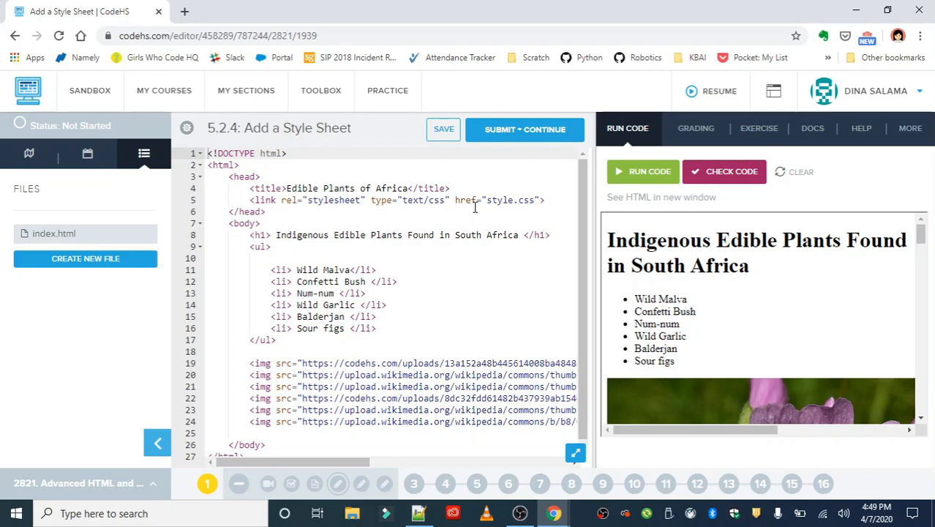
click(444, 129)
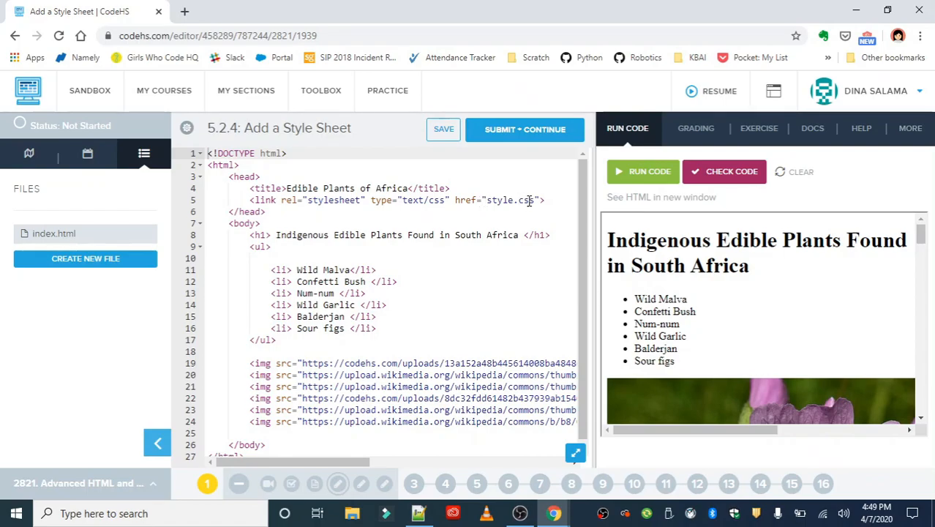
mouse_move(792, 130)
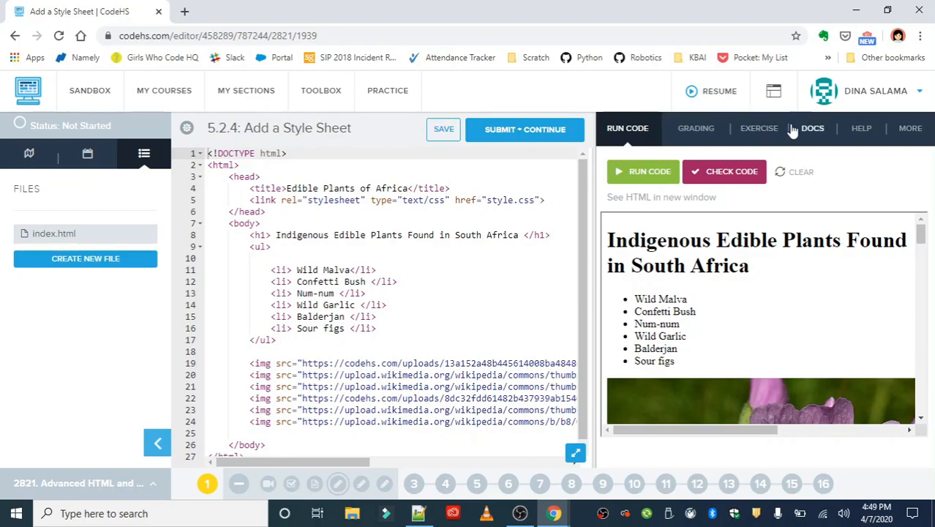
Switch the right panel to the EXERCISE tab to read the task description.
click(758, 128)
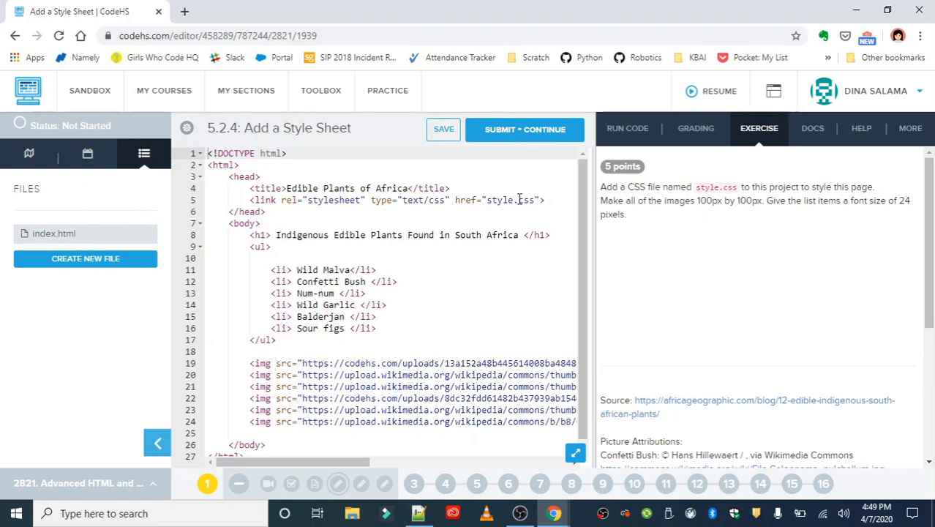
mouse_move(520, 189)
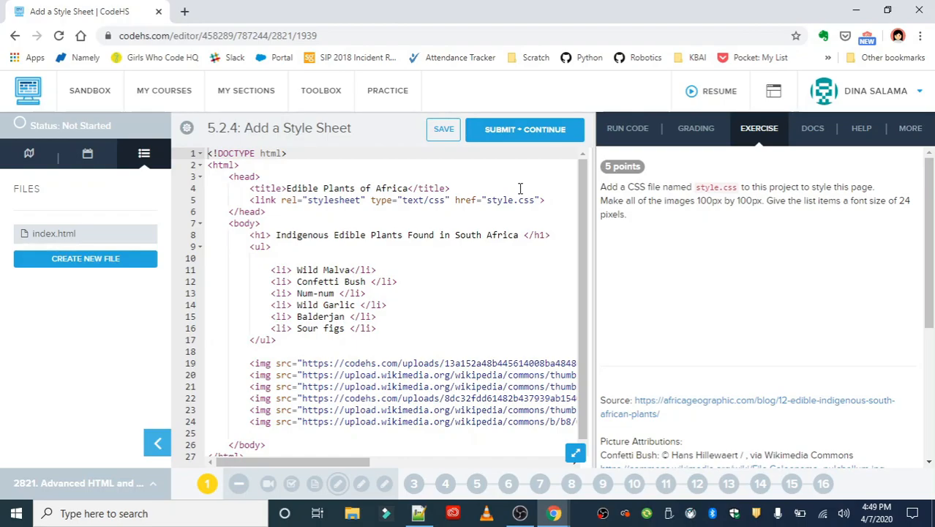
mouse_move(646, 186)
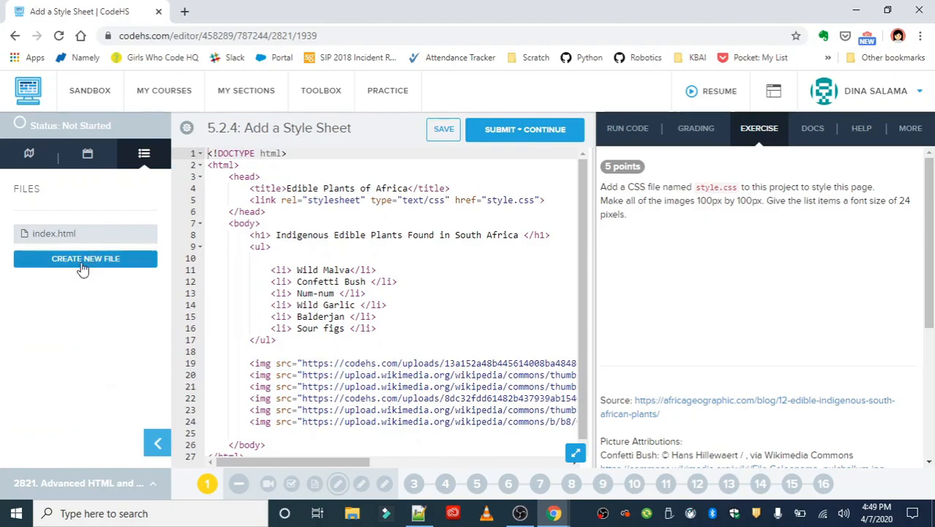
Create a new style.css file, glance at index.html, then open style.css.
click(85, 258)
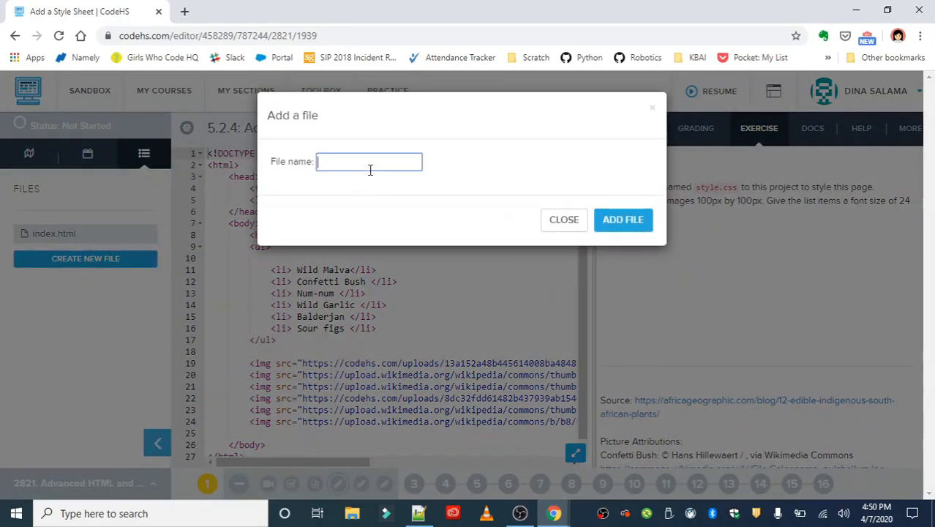
text(style.css)
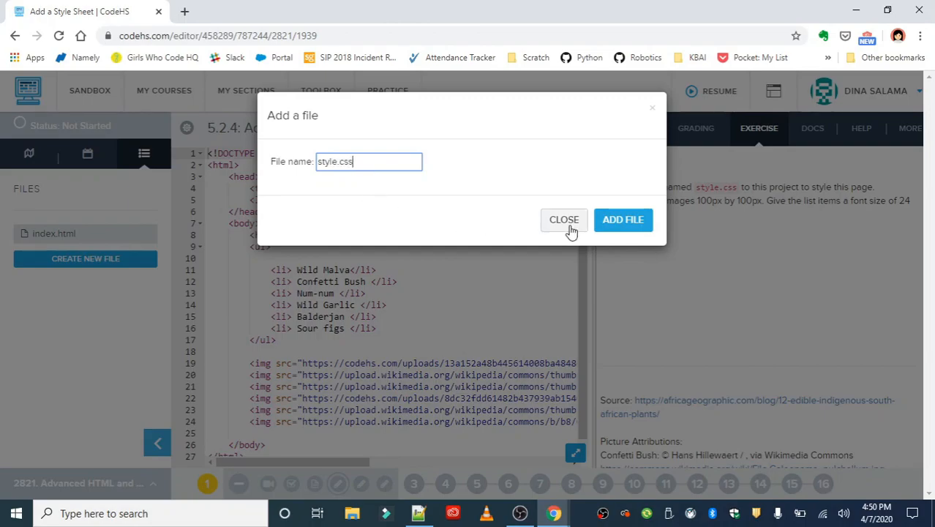
click(622, 219)
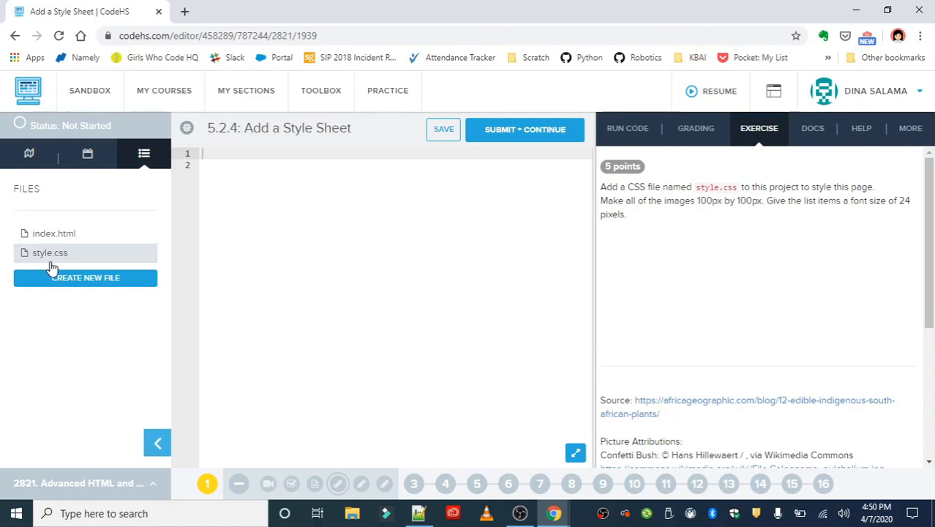
mouse_move(51, 223)
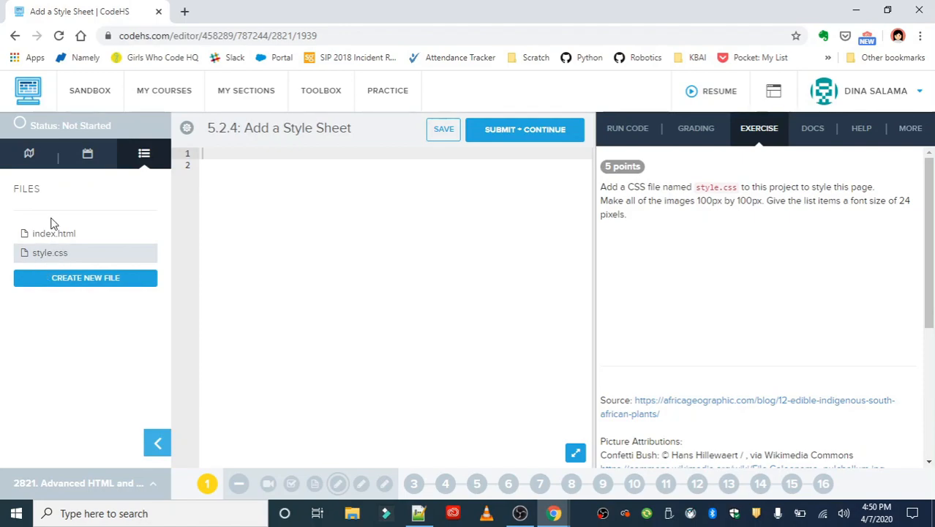
mouse_move(35, 238)
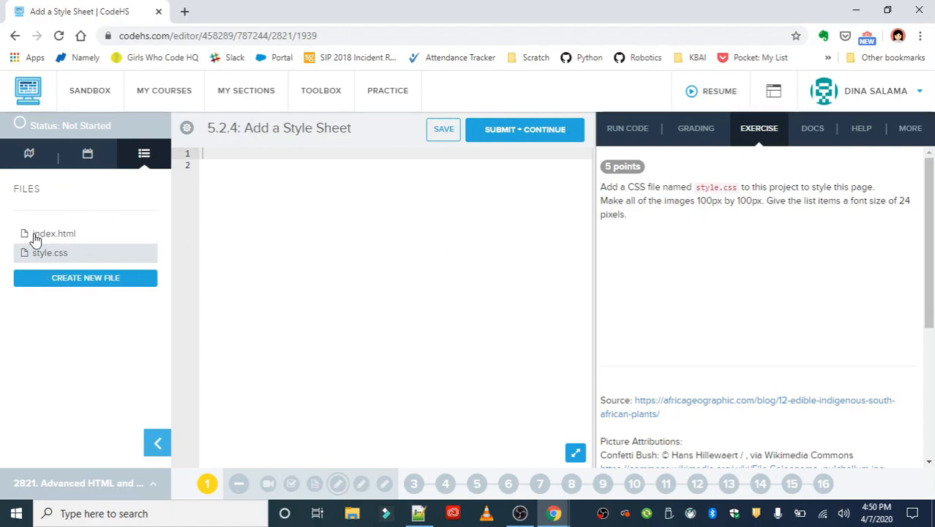
click(53, 233)
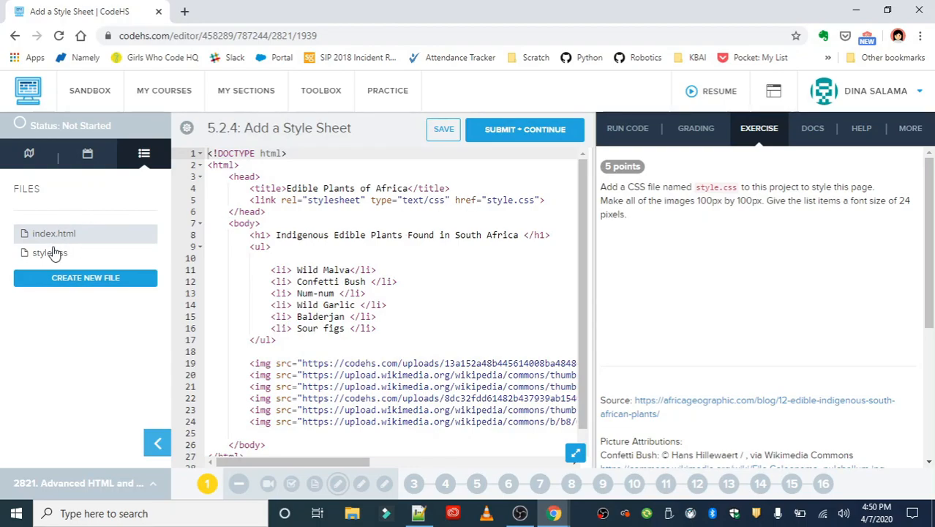
click(50, 253)
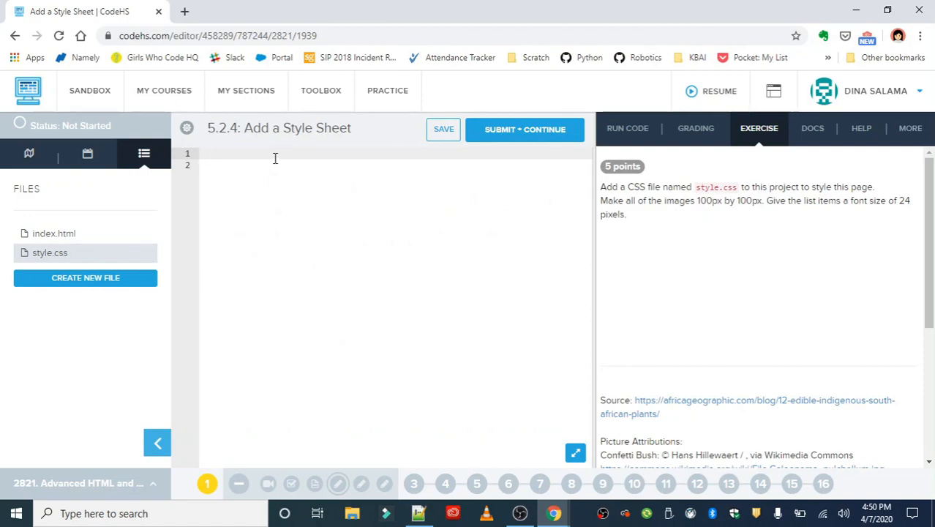
Write an img rule in style.css with width: 100px and height: 100px.
click(443, 129)
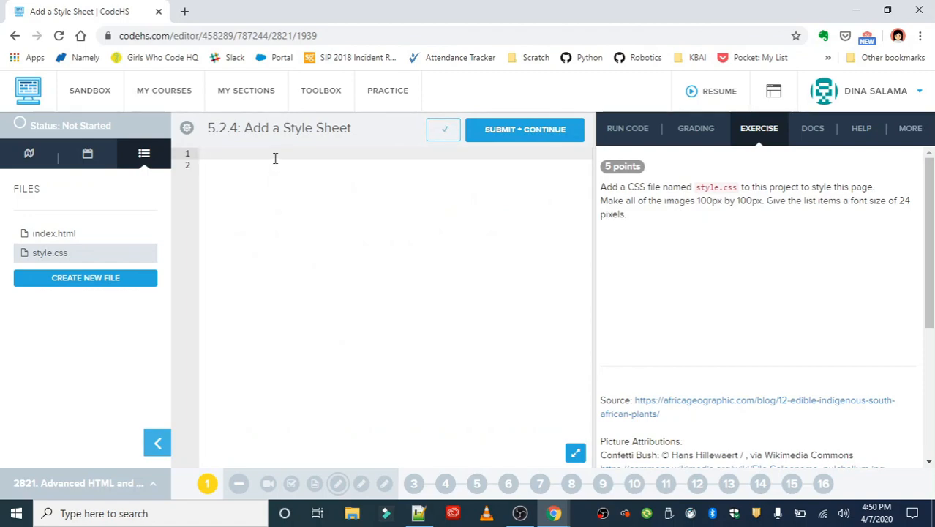
text(img)
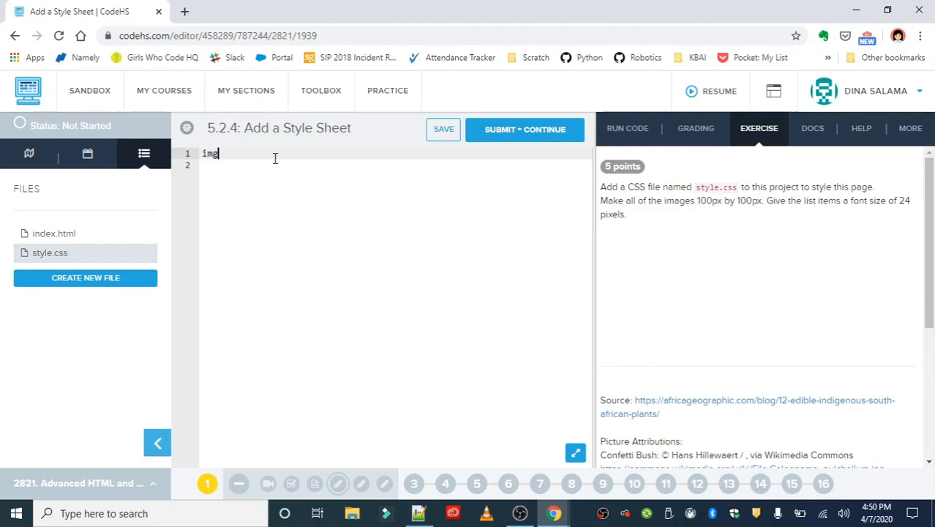
text({)
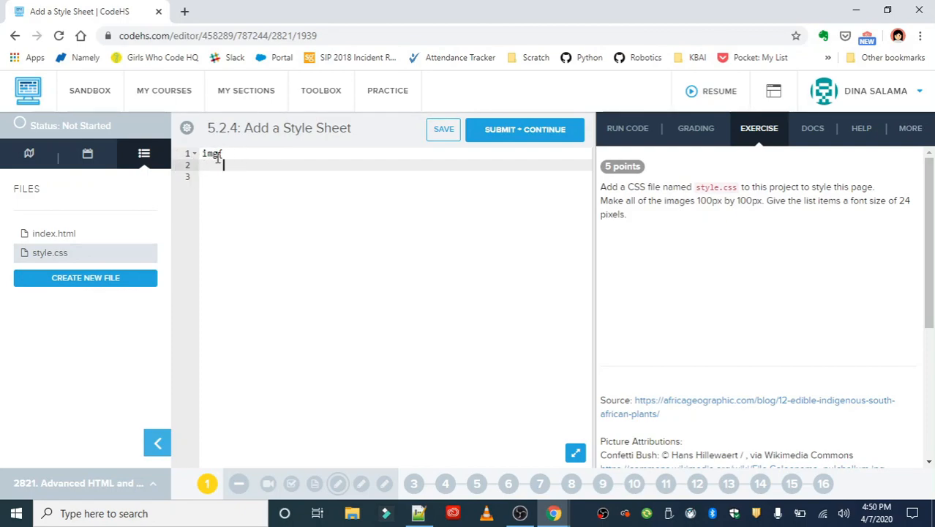
text({)
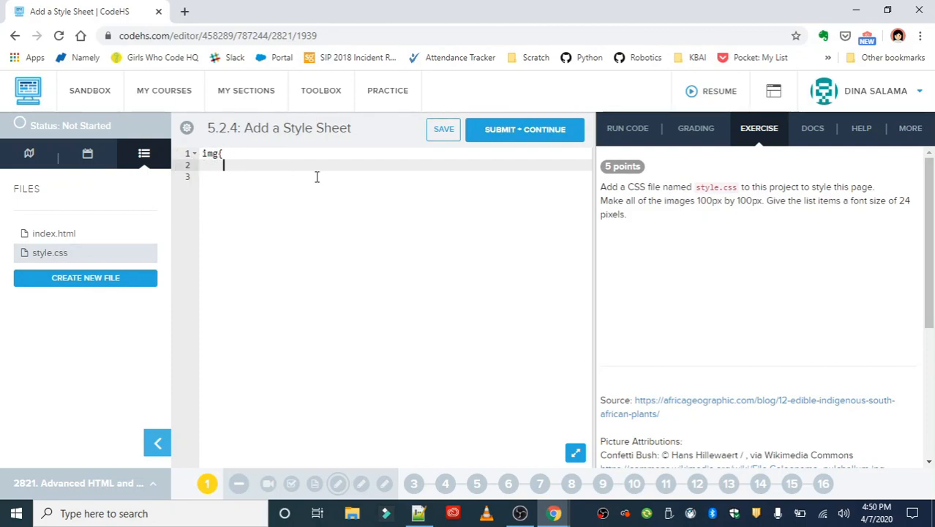
mouse_move(357, 189)
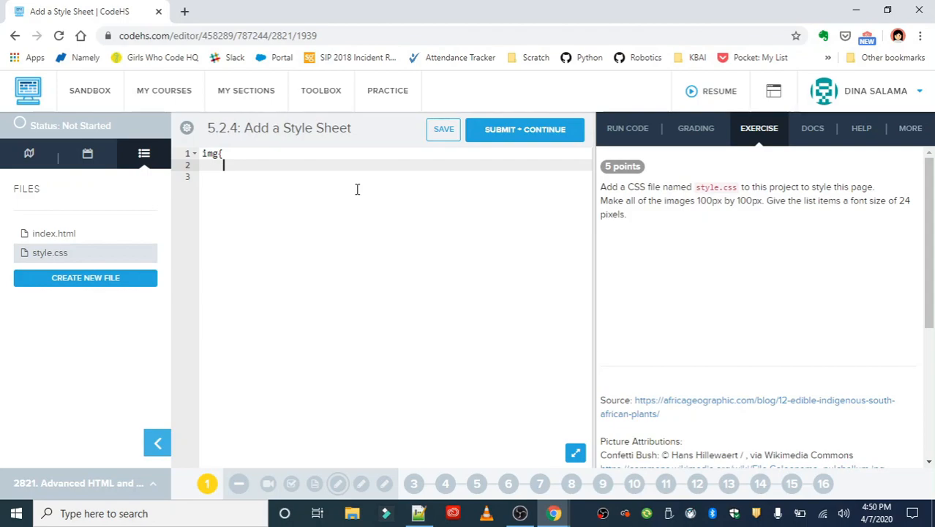
text(width)
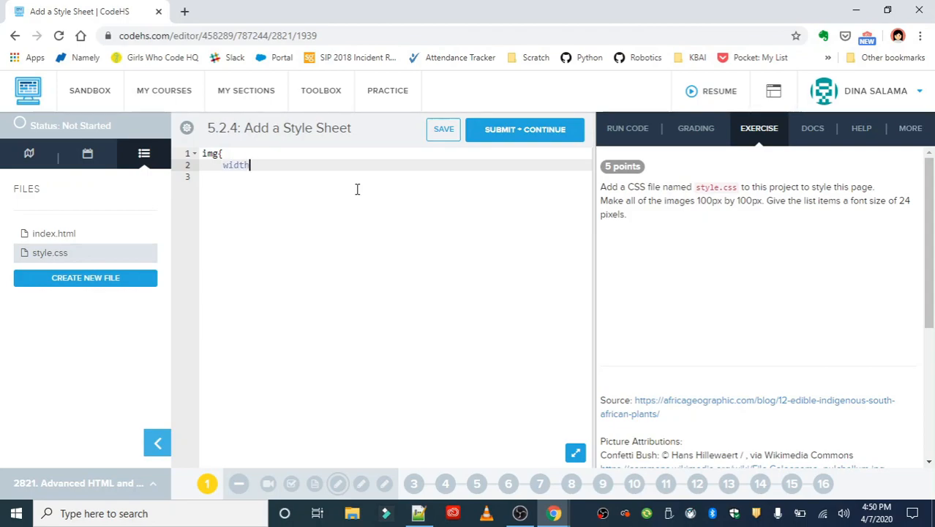
text(: 100px;)
click(396, 177)
text(height)
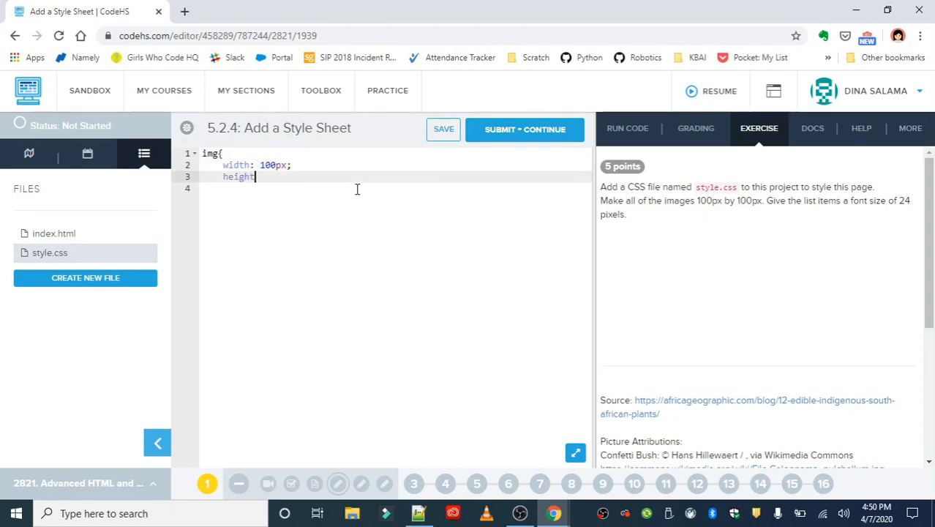
text(: 100px;)
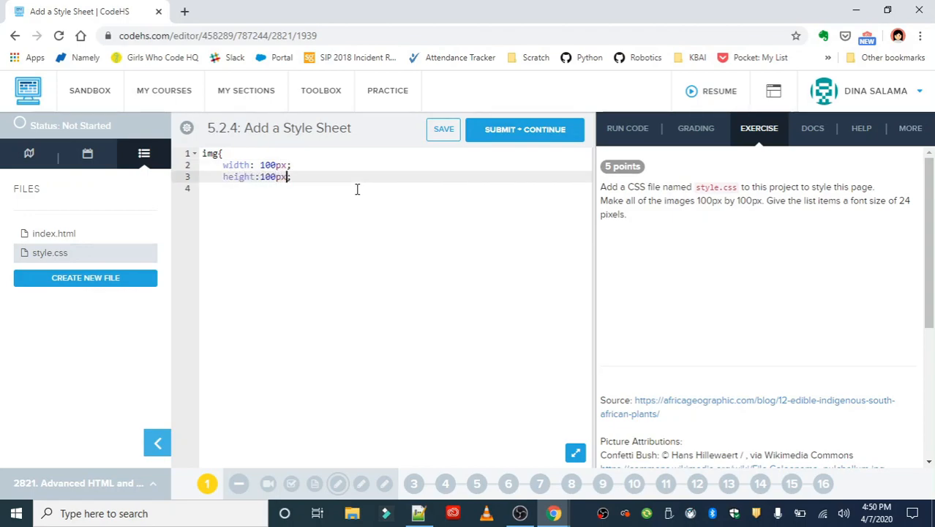
text(;)
click(396, 188)
text(})
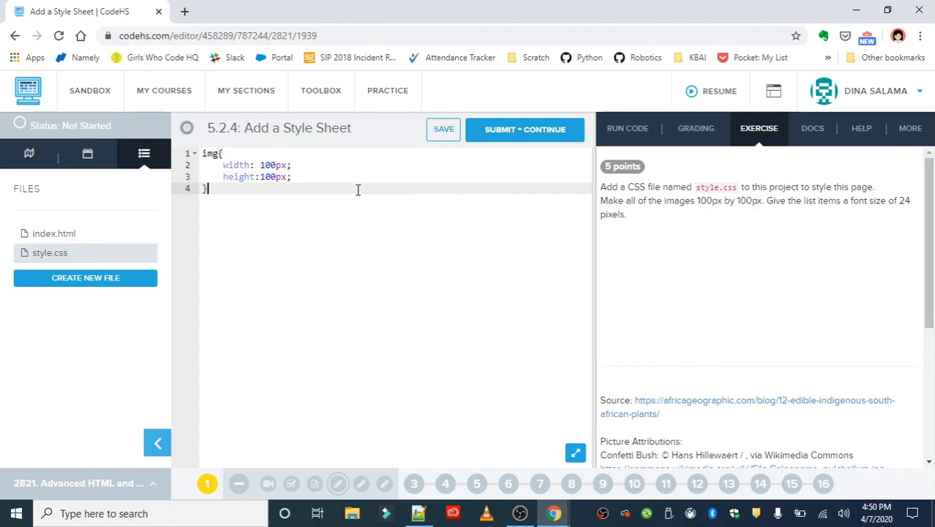
Add an li rule with font-size: 24px below the img rule.
text(li)
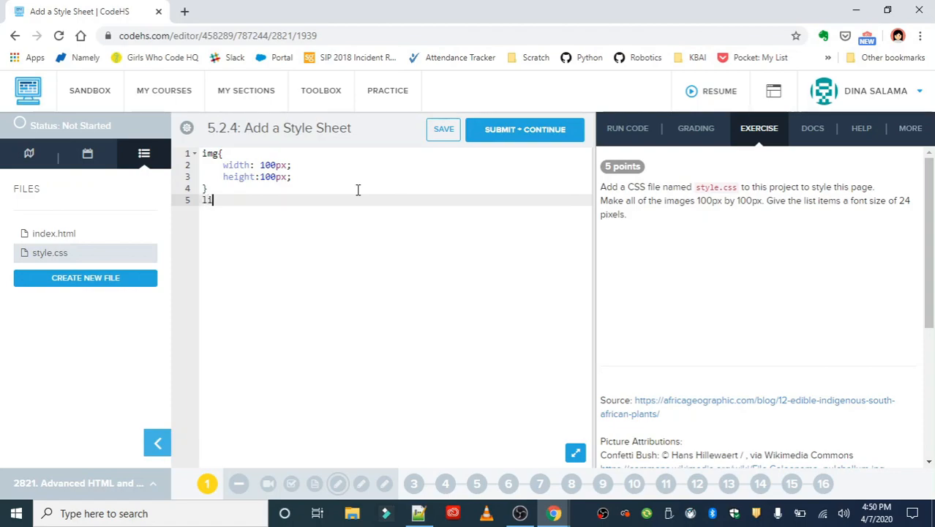
text({)
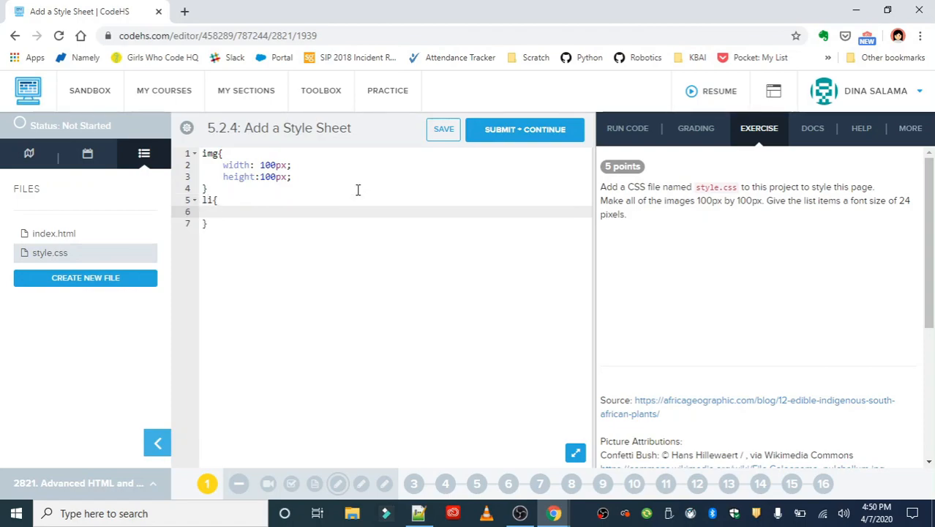
text(font-size: ;)
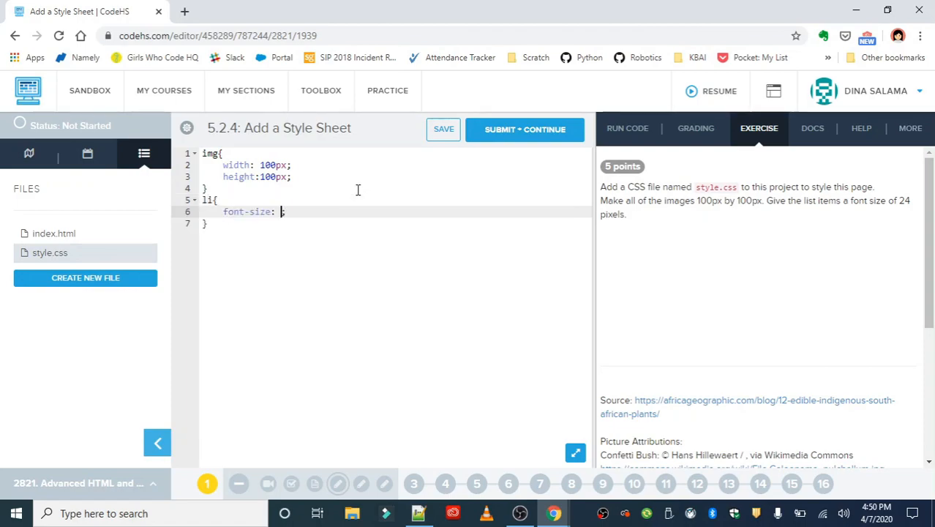
text(24px)
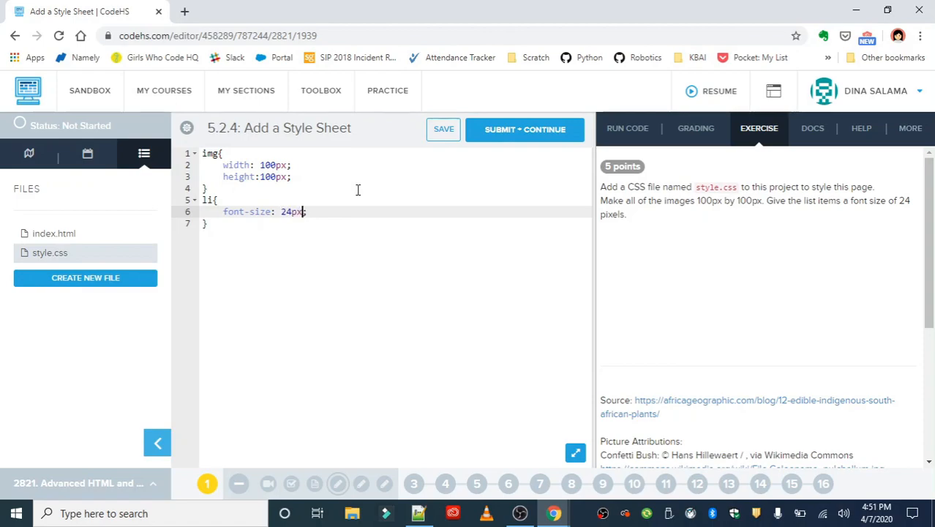
mouse_move(841, 252)
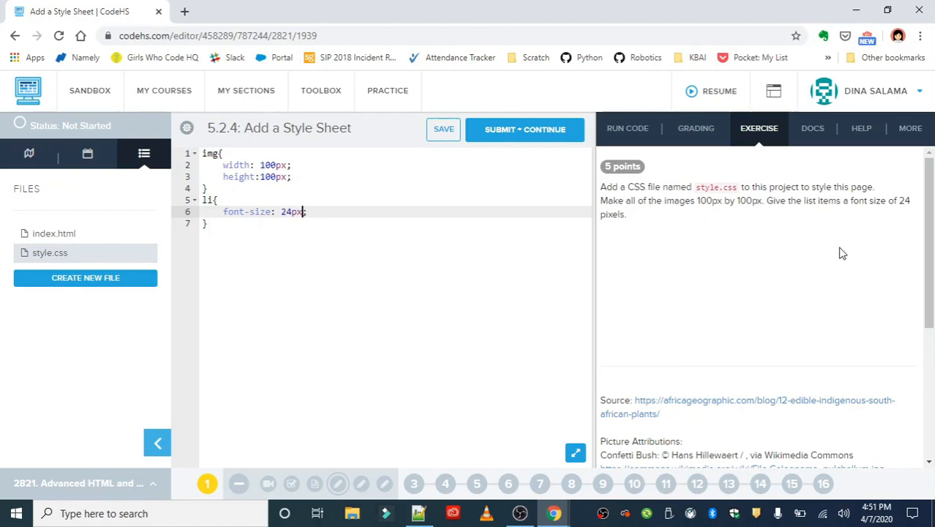
mouse_move(627, 128)
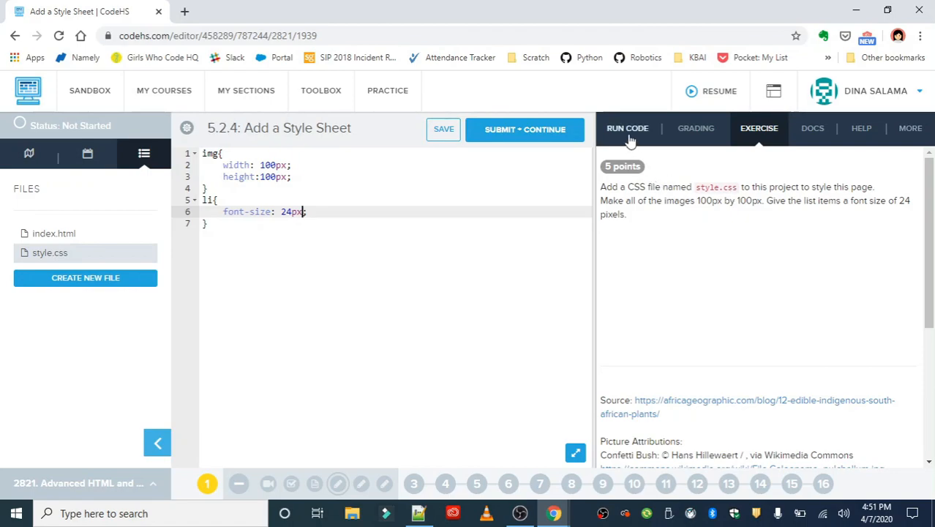
Run index.html and scroll to the 24px list text and 100px square images.
click(627, 128)
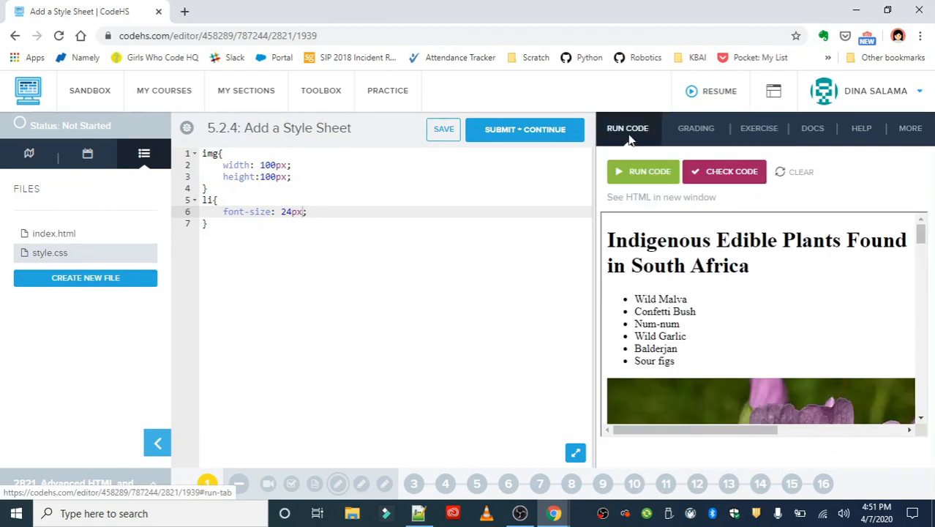
mouse_move(71, 235)
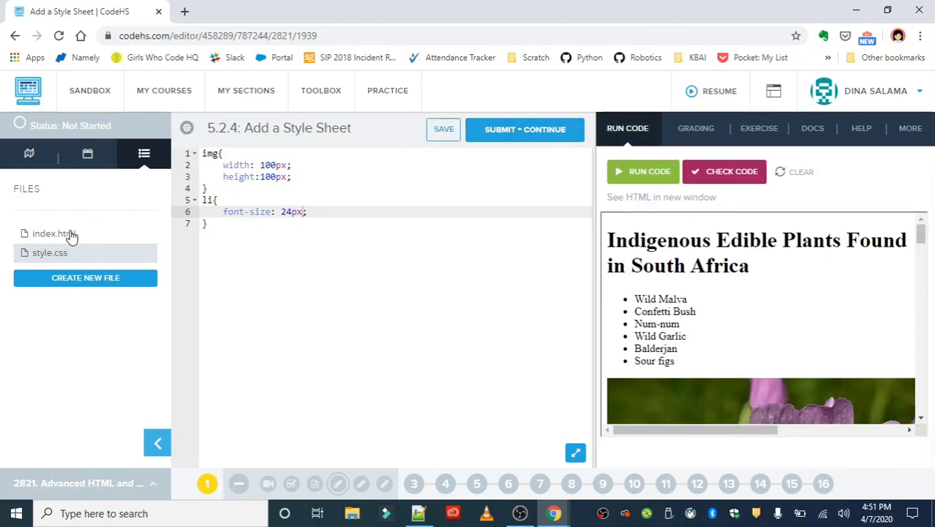
click(54, 233)
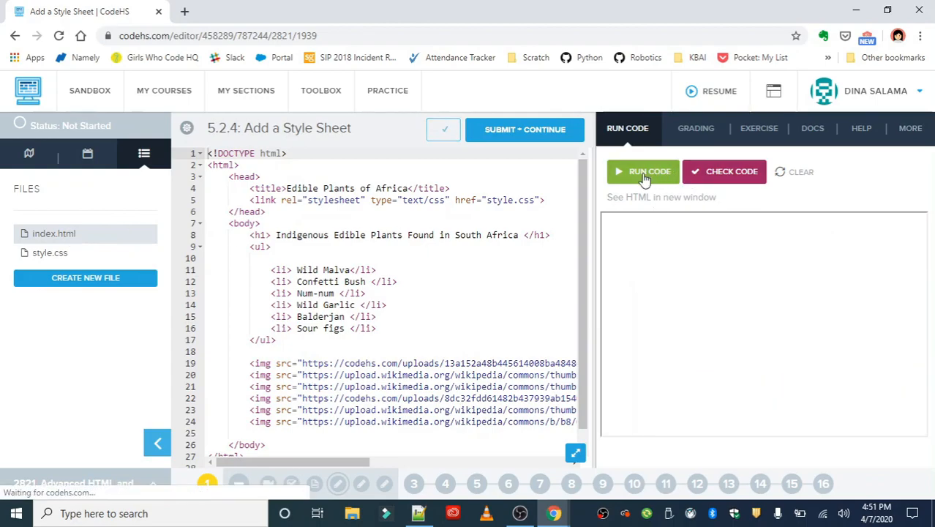
click(642, 171)
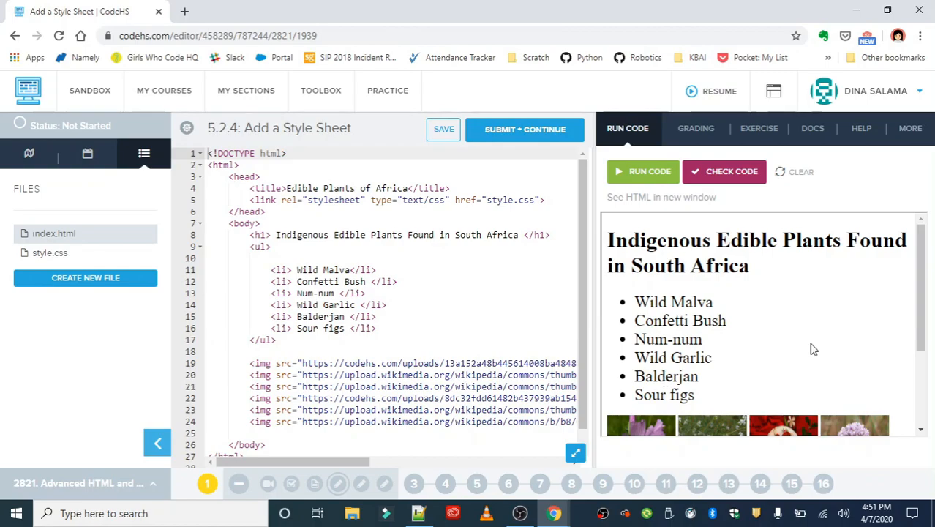
scroll(down, 3)
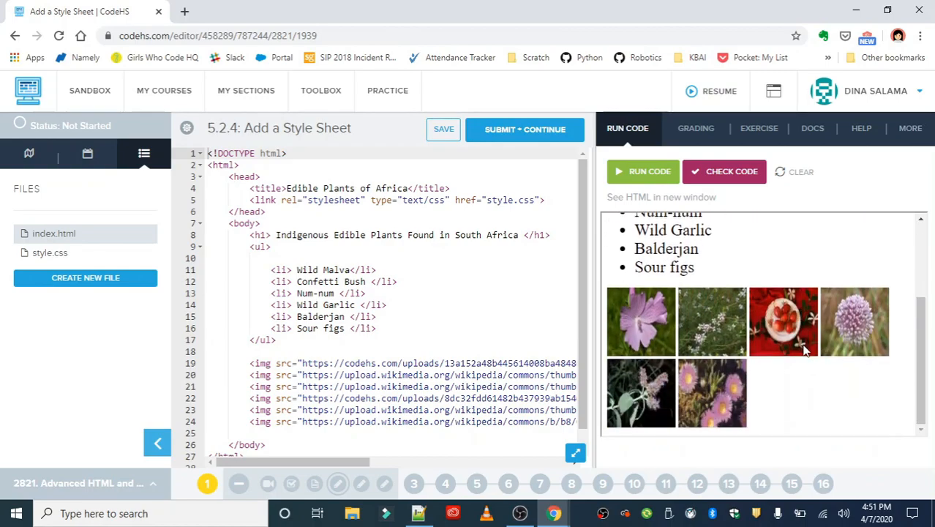